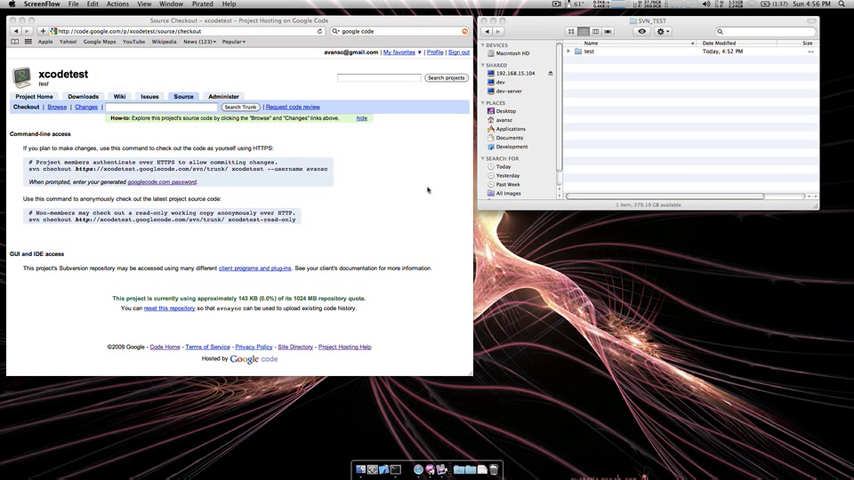
pyautogui.moveTo(426, 448)
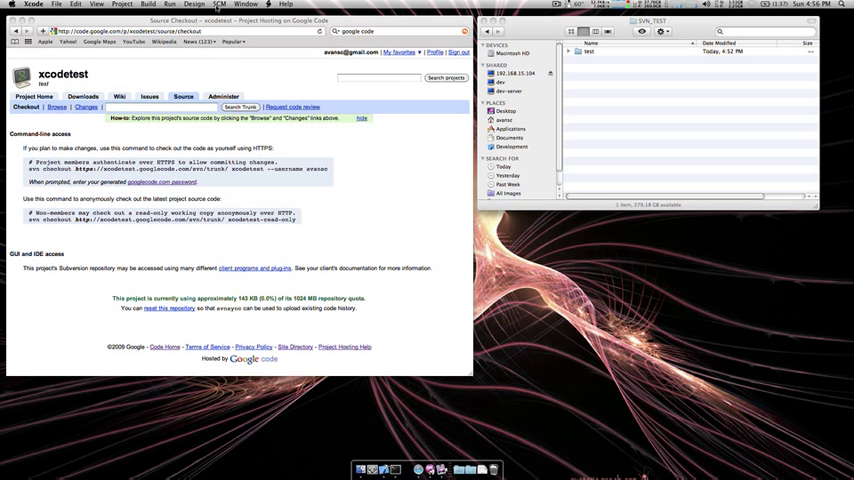
# Step: Add a new Subversion repository named test in the SCM repository preferences
pyautogui.click(220, 4)
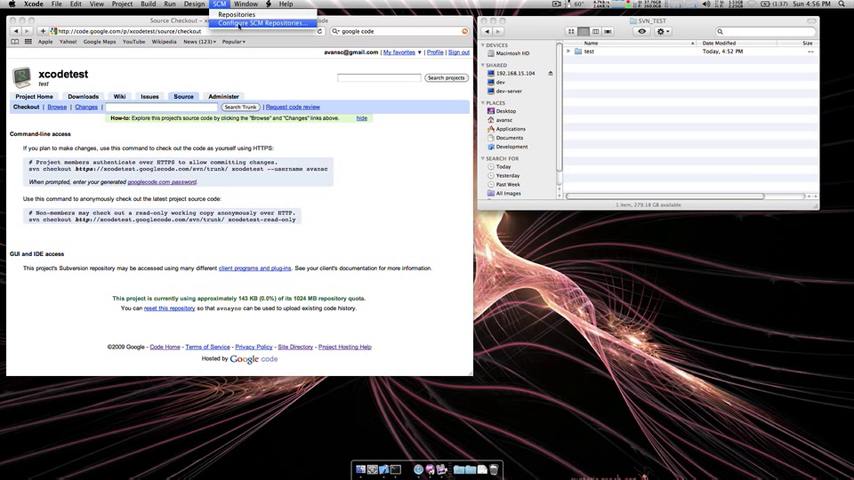
pyautogui.click(262, 24)
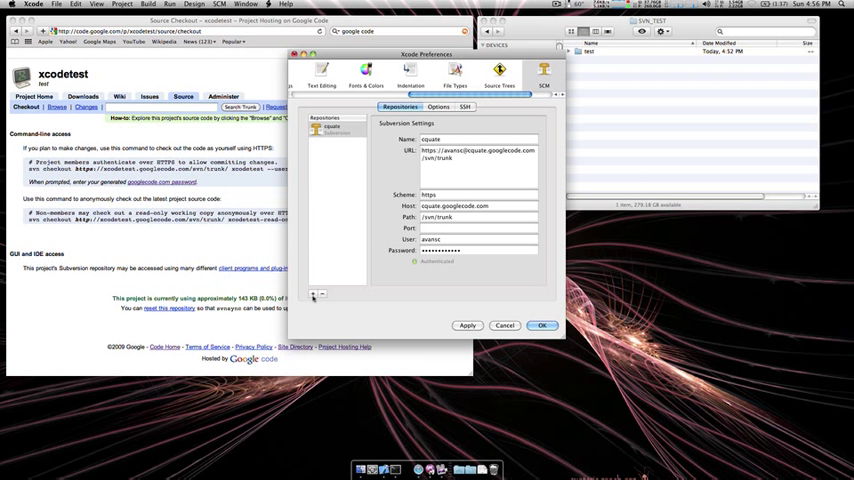
pyautogui.click(312, 292)
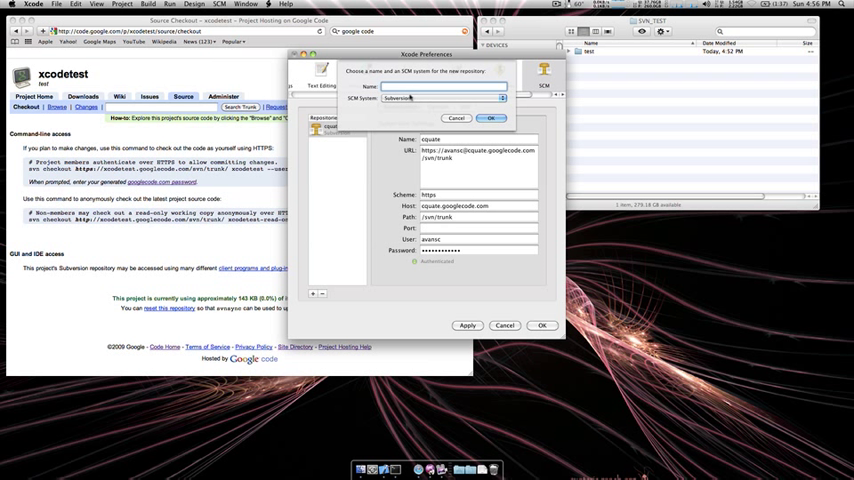
pyautogui.write('test')
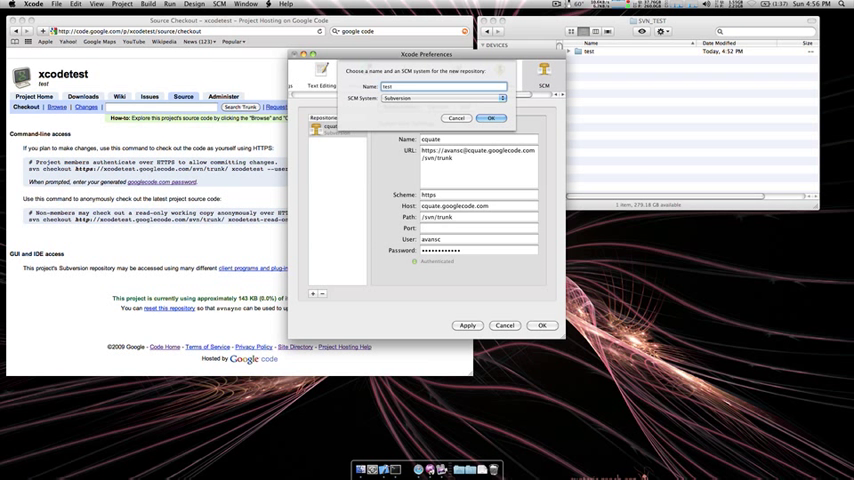
pyautogui.click(488, 116)
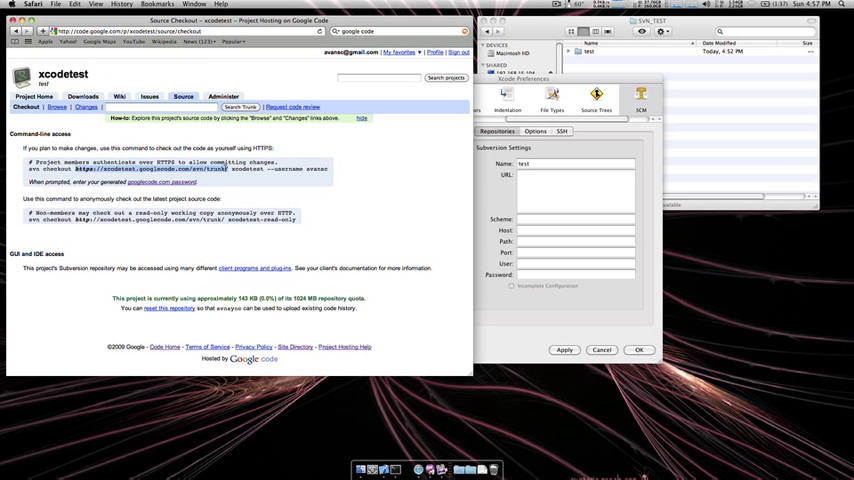
pyautogui.moveTo(482, 196)
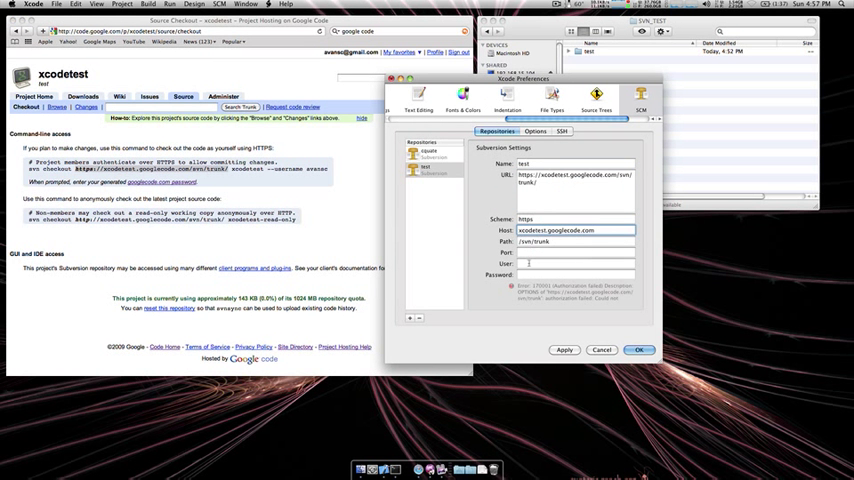
# Step: Enter the xcodetest trunk URL and user name avansc, then close preferences
pyautogui.click(576, 264)
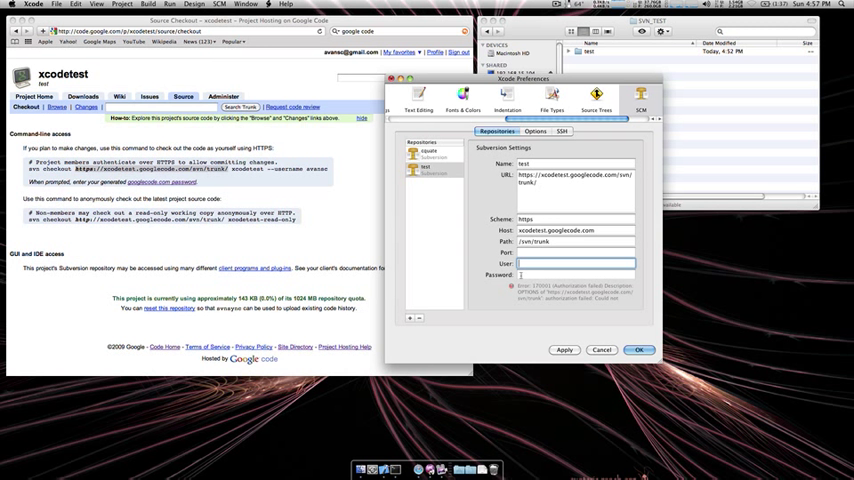
pyautogui.write('avansc')
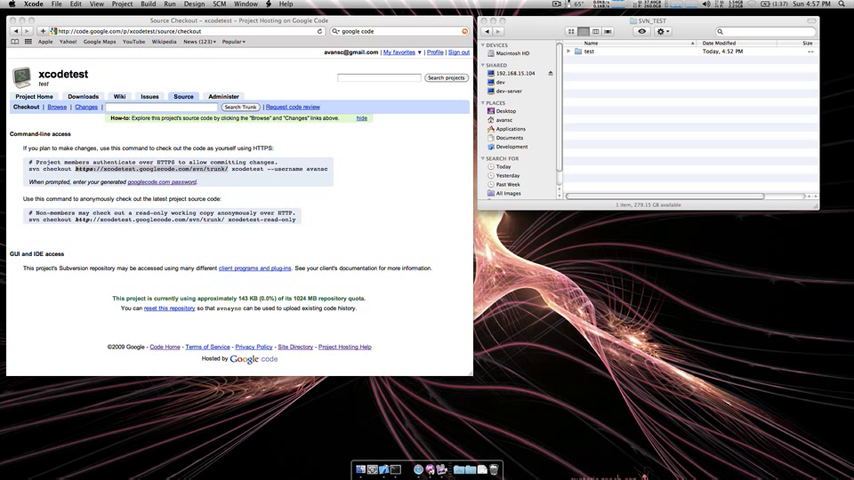
# Step: Open the existing test.xcodeproj command-line project from disk
pyautogui.click(32, 4)
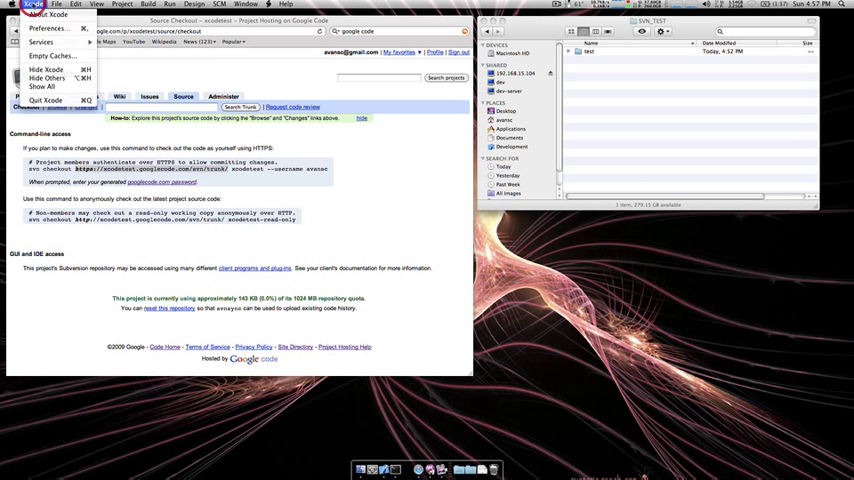
pyautogui.click(58, 4)
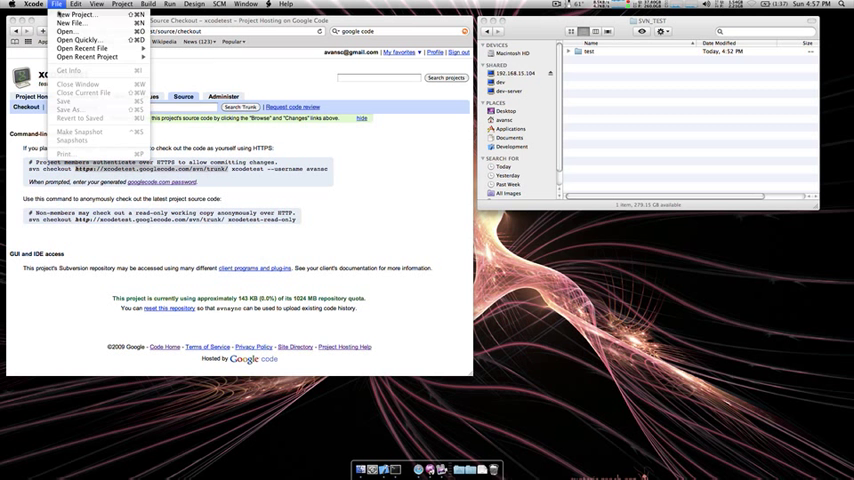
pyautogui.click(68, 32)
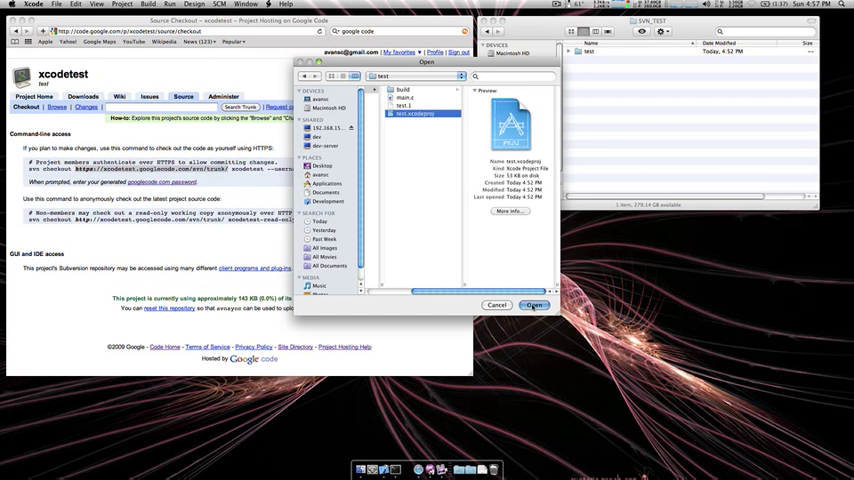
pyautogui.click(534, 304)
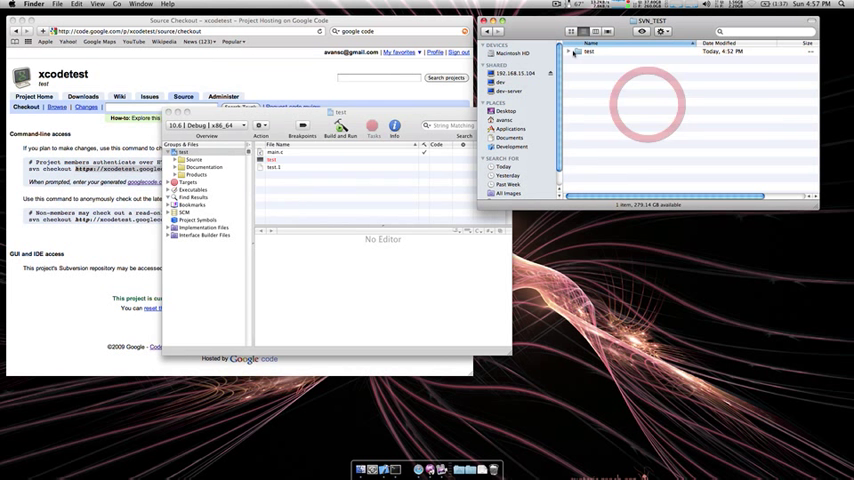
# Step: Move the project's build folder to the Trash in Finder
pyautogui.click(576, 52)
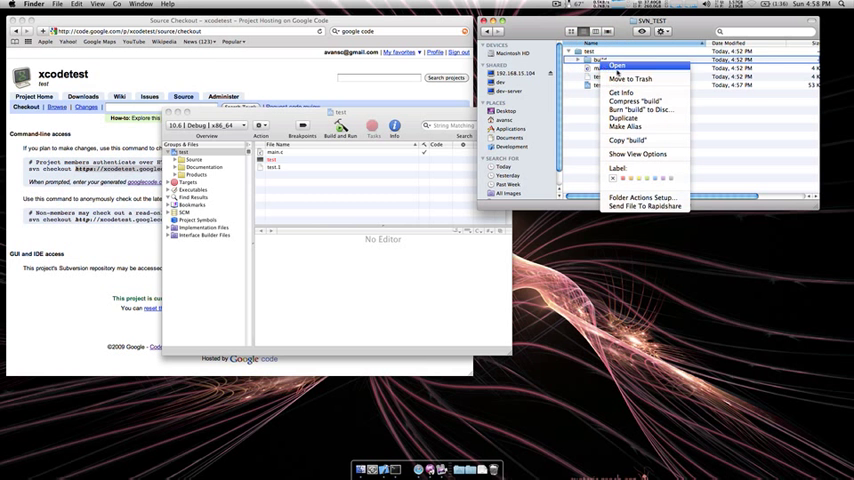
pyautogui.click(616, 64)
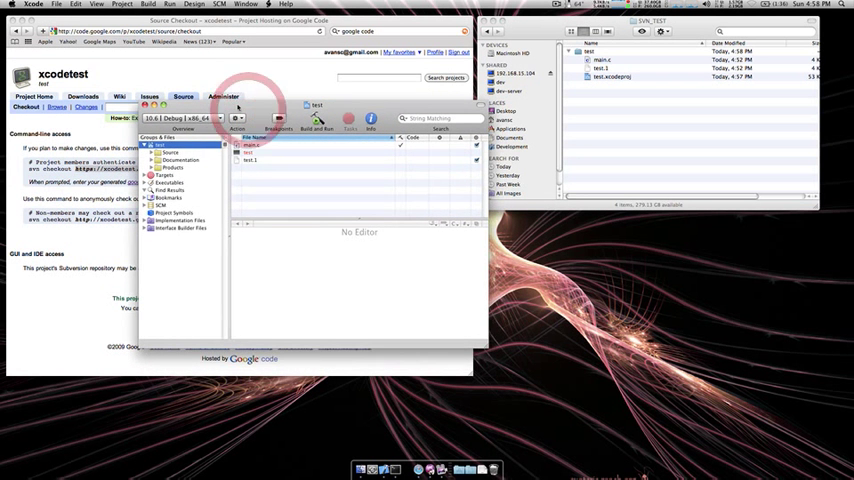
# Step: Point the test project's build products to a custom location and close project settings
pyautogui.click(122, 4)
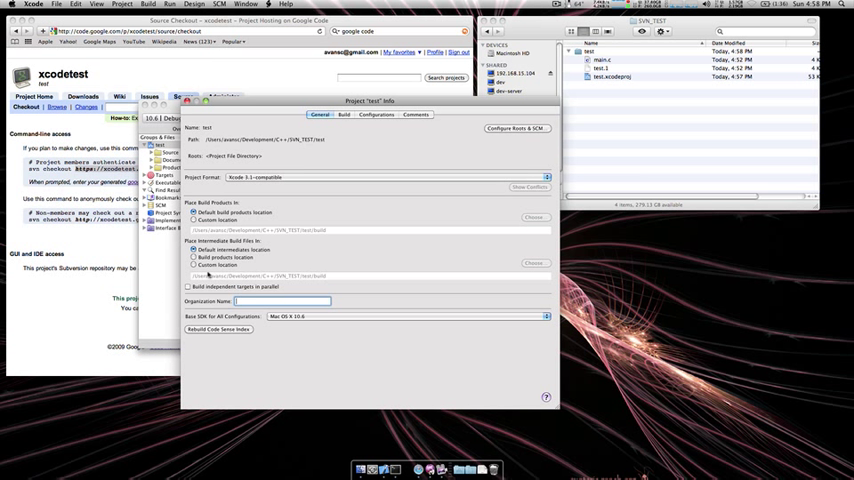
pyautogui.click(194, 264)
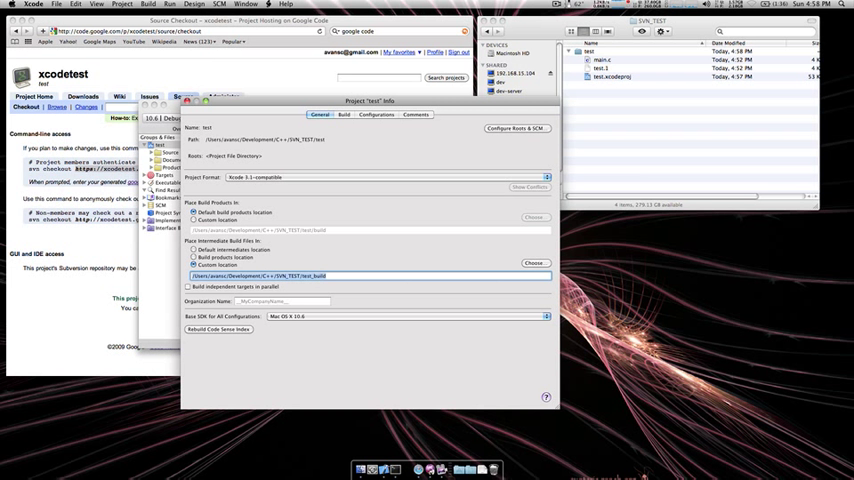
pyautogui.click(344, 114)
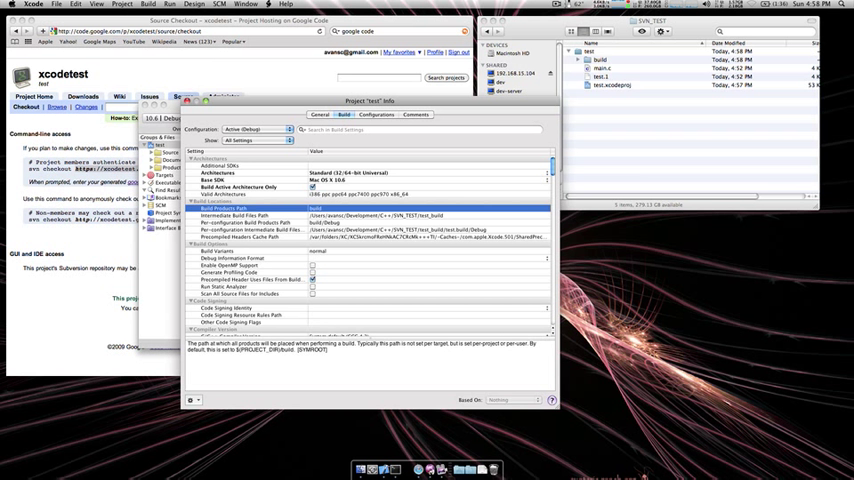
pyautogui.click(230, 216)
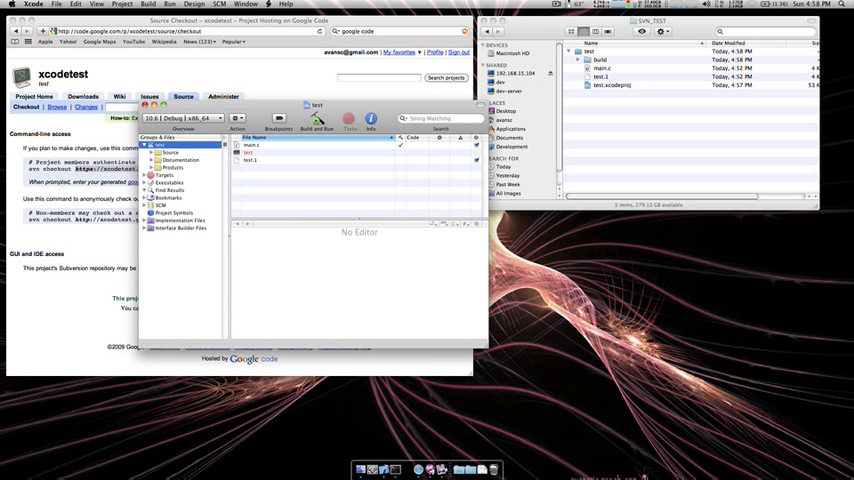
# Step: Move the test project's build folder to the Trash in Finder
pyautogui.click(600, 60)
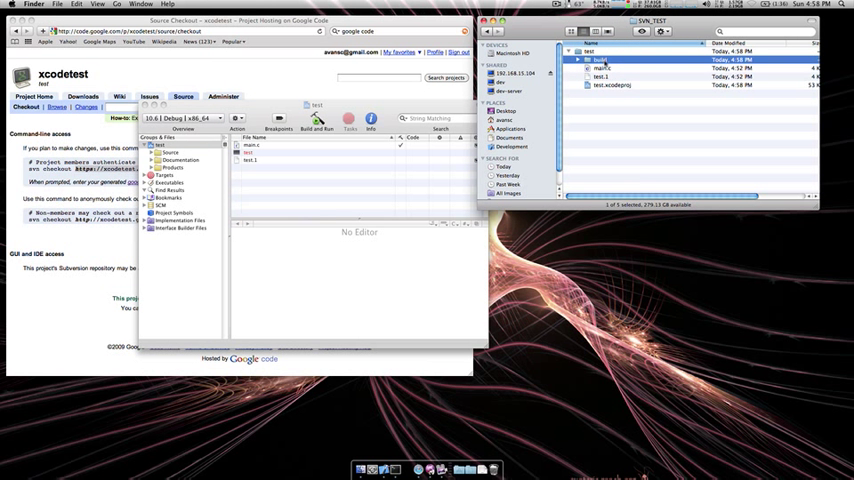
pyautogui.rightClick(600, 60)
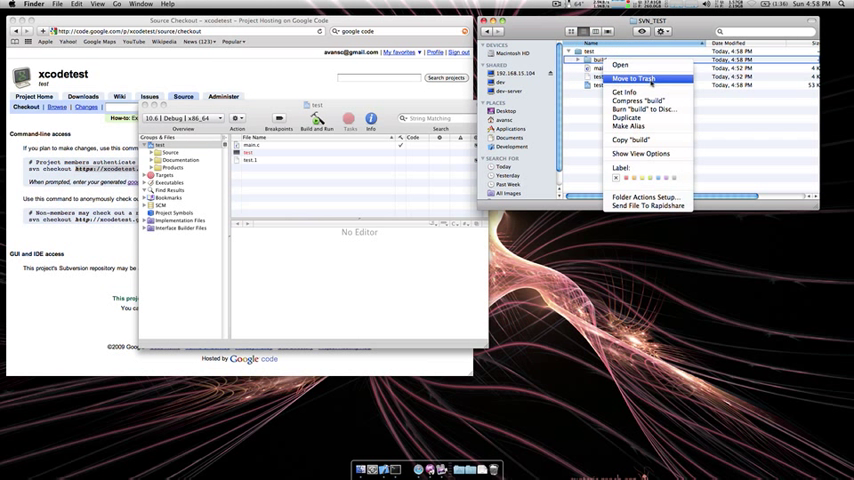
pyautogui.click(632, 78)
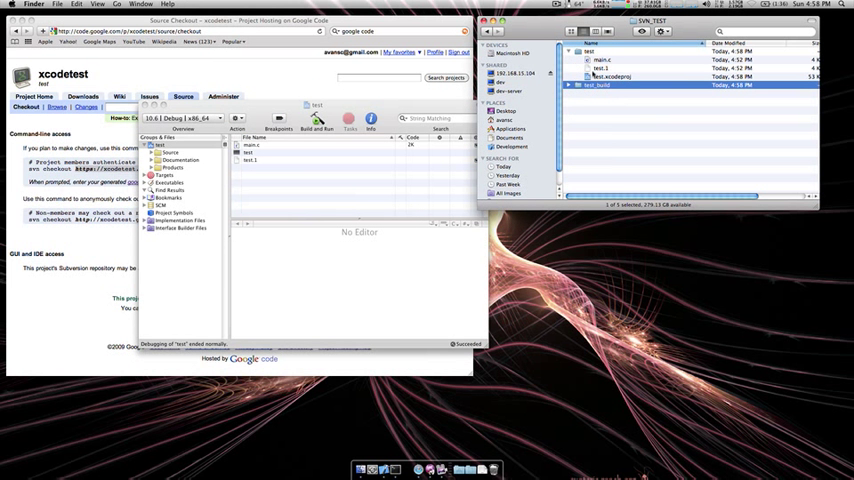
pyautogui.click(568, 52)
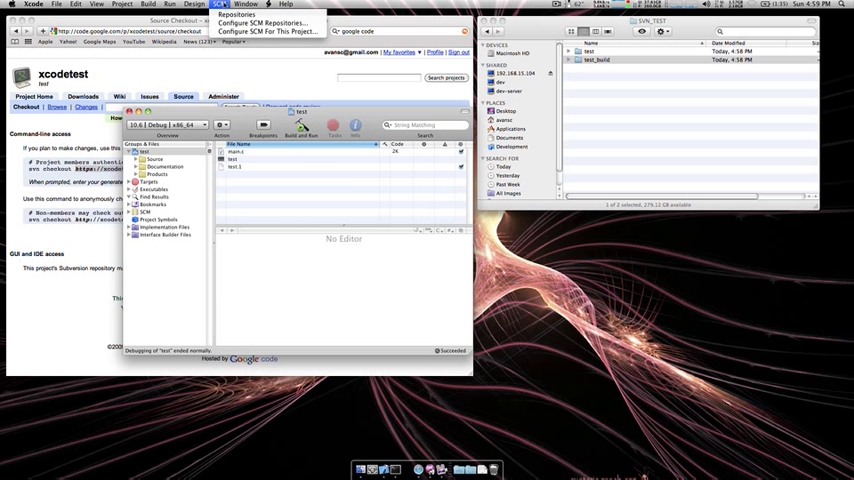
# Step: Import the test project folder into the xcodetest Subversion repository and dismiss the Import Complete alert
pyautogui.click(264, 22)
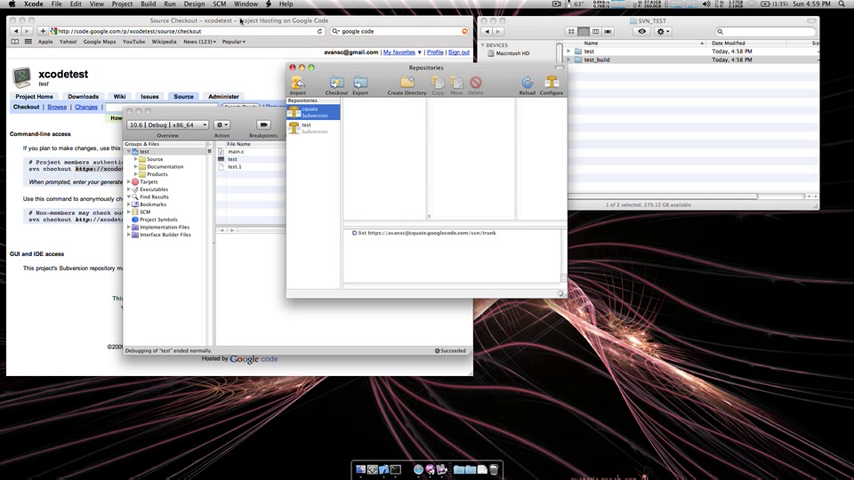
pyautogui.click(312, 132)
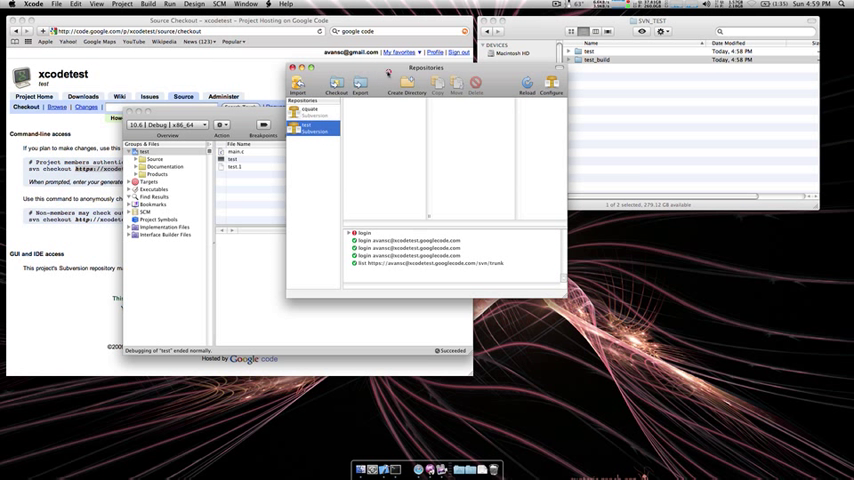
pyautogui.click(276, 82)
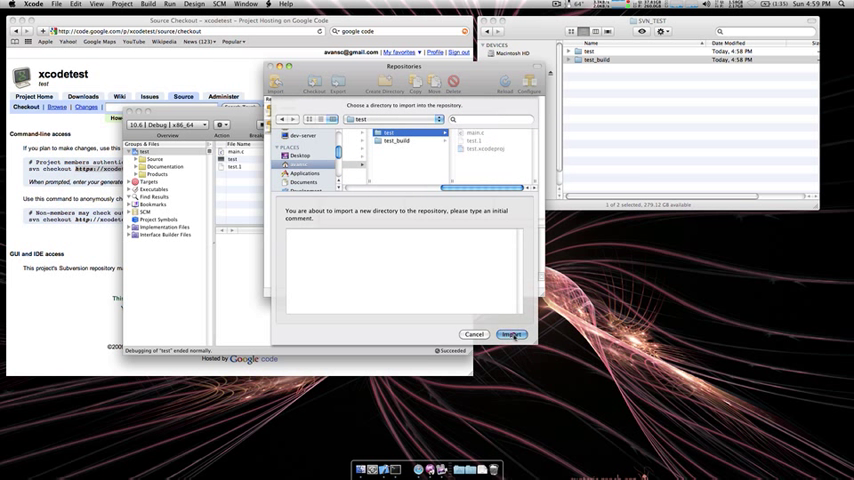
pyautogui.click(512, 334)
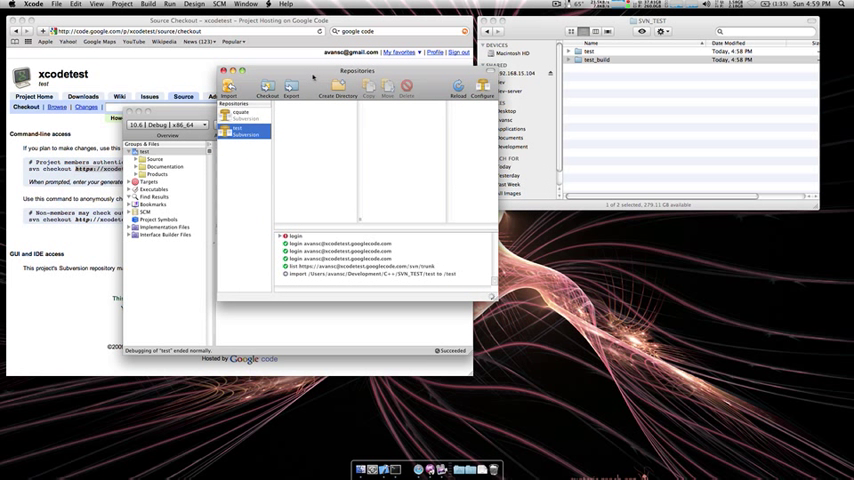
pyautogui.click(228, 88)
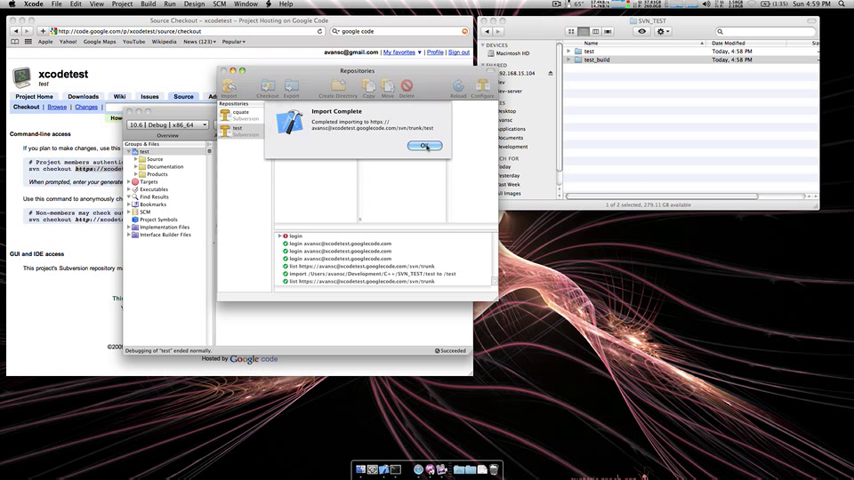
pyautogui.click(424, 148)
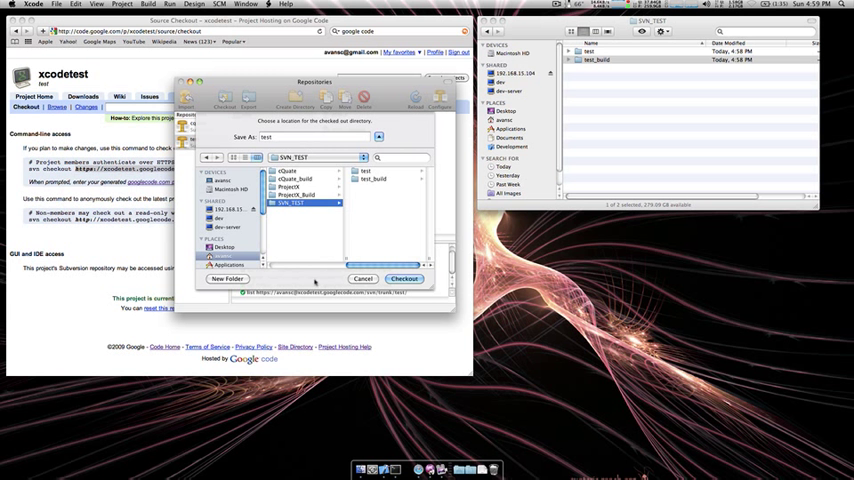
# Step: Check the project out into a local folder and open the checked-out test.xcodeproj
pyautogui.click(226, 278)
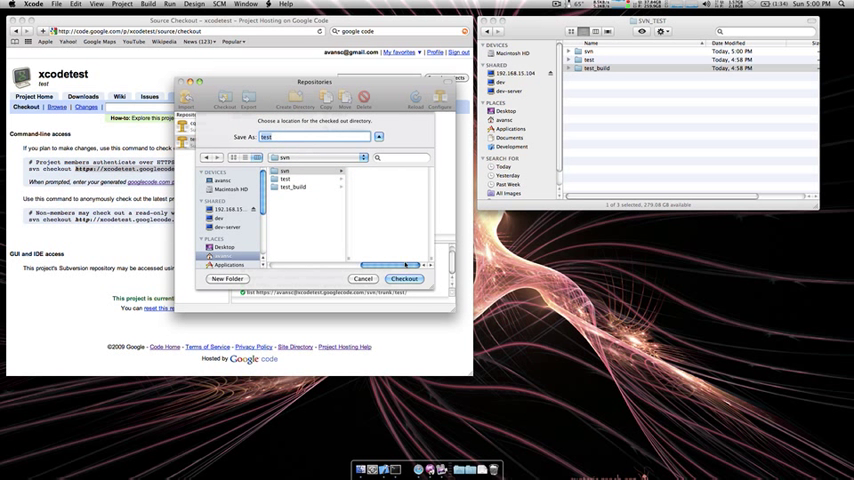
pyautogui.click(404, 278)
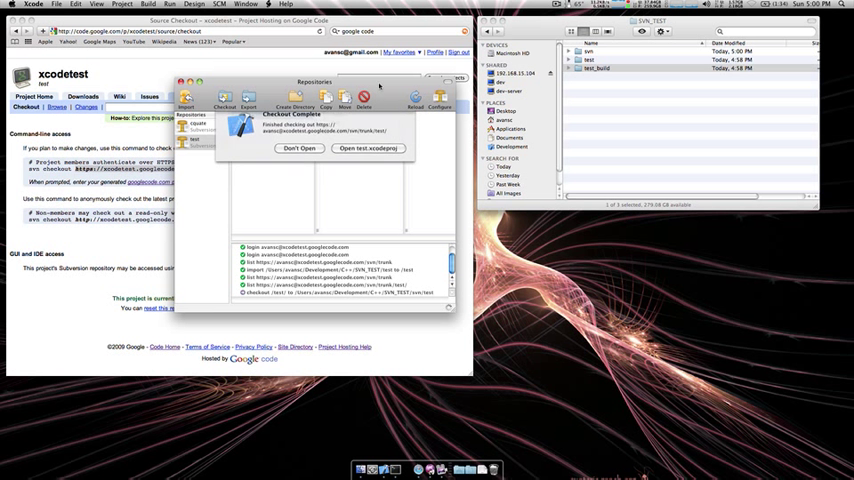
pyautogui.click(368, 148)
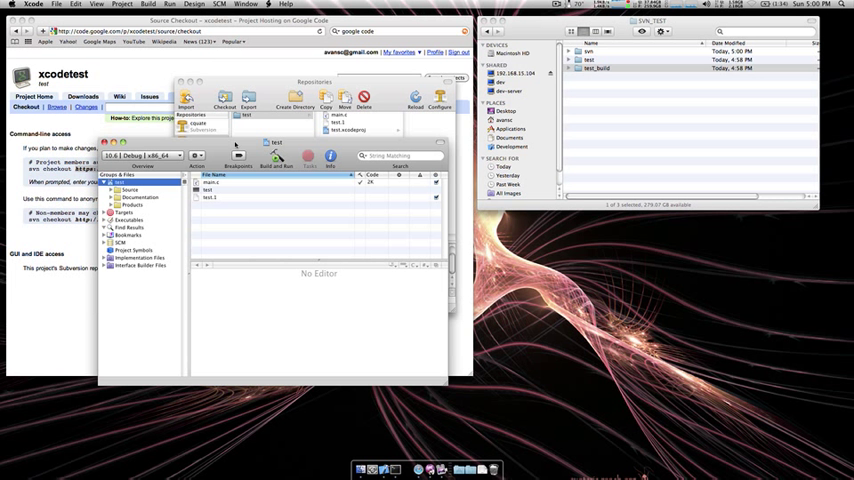
# Step: Set the test Google Code repository as the project's SCM root via Configure Roots & SCM
pyautogui.click(220, 4)
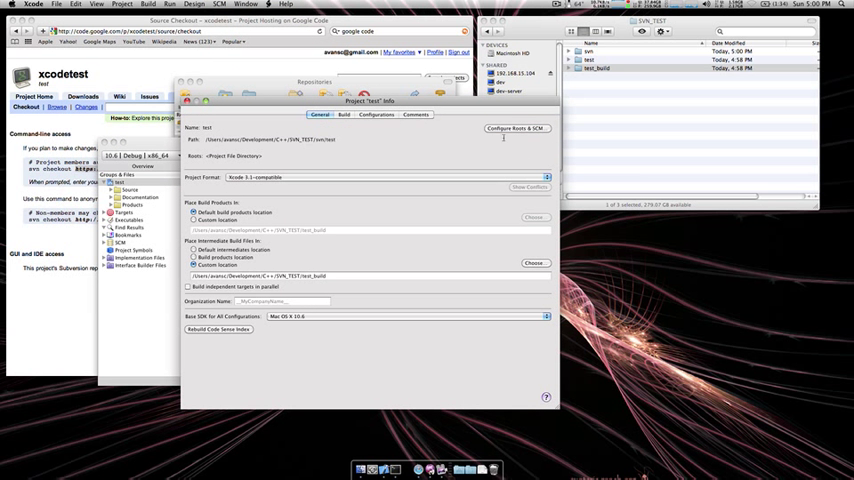
pyautogui.click(516, 128)
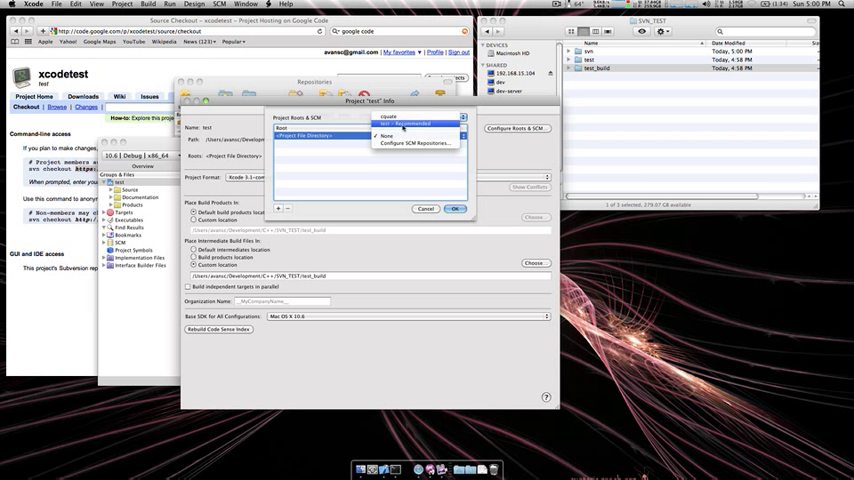
pyautogui.click(410, 124)
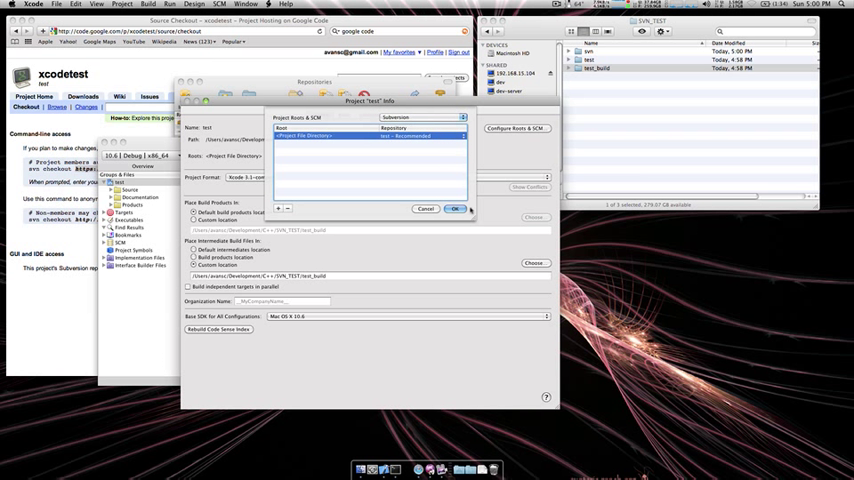
pyautogui.click(456, 208)
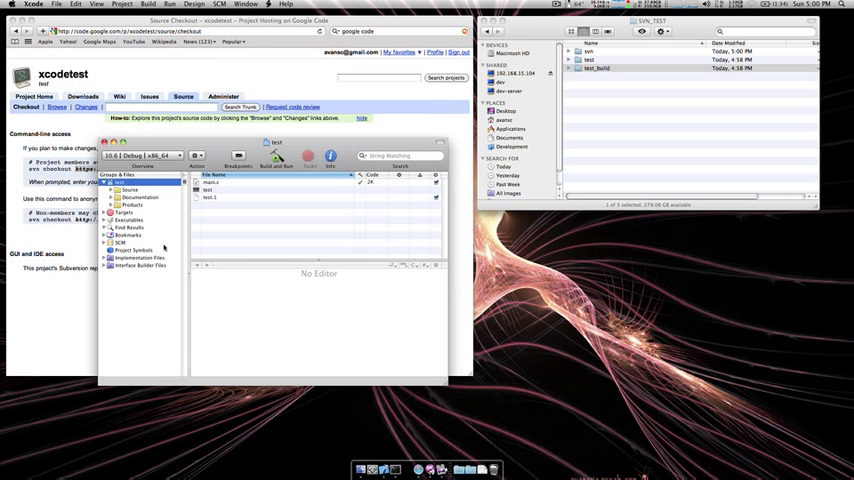
# Step: Edit main.c and view it in the SCM group as a changed file awaiting commit
pyautogui.click(212, 184)
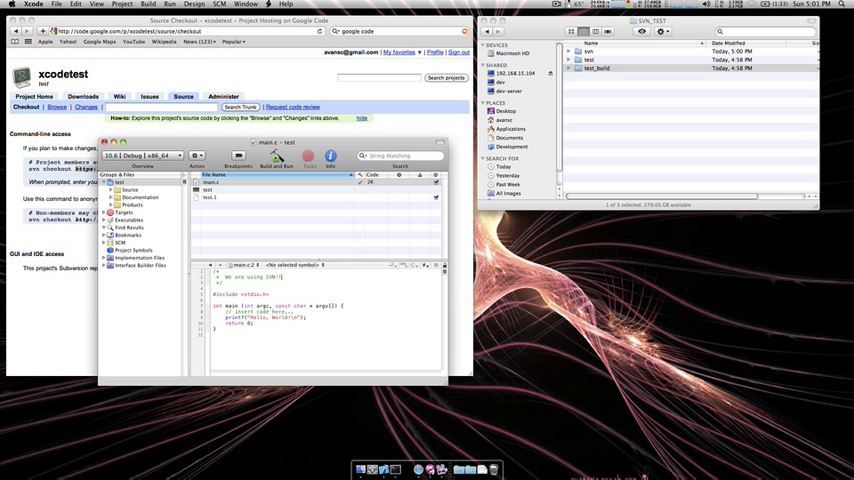
pyautogui.click(118, 242)
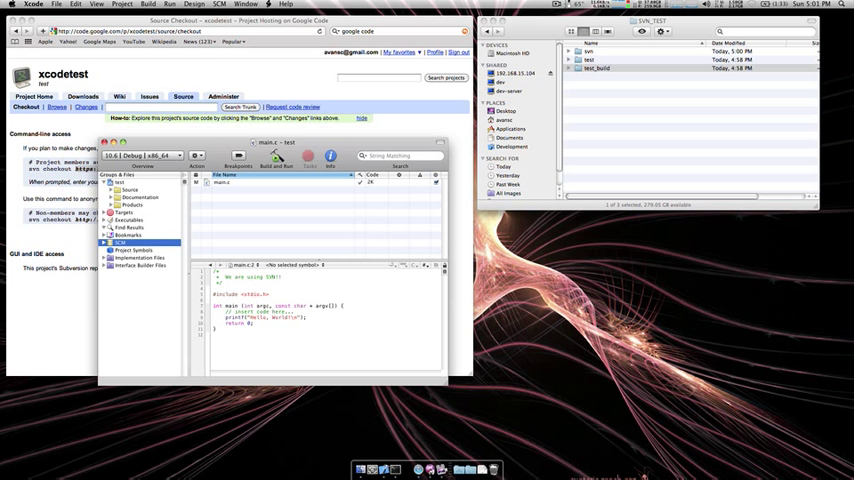
pyautogui.rightClick(222, 184)
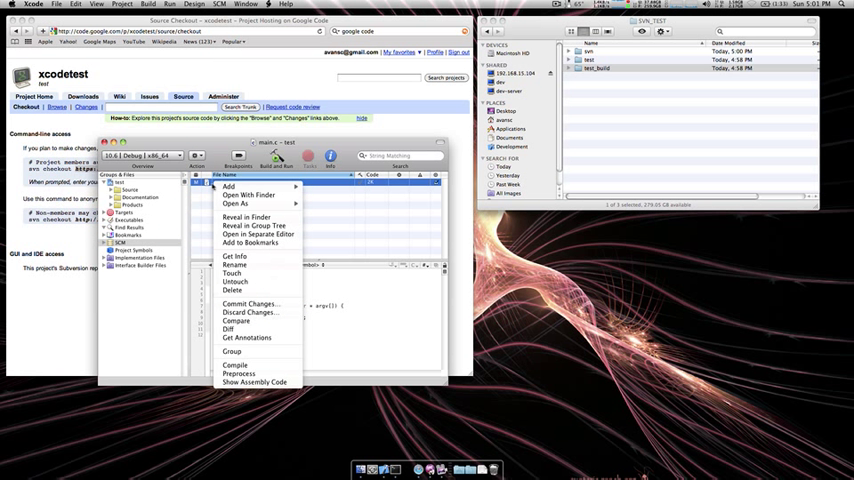
pyautogui.moveTo(236, 320)
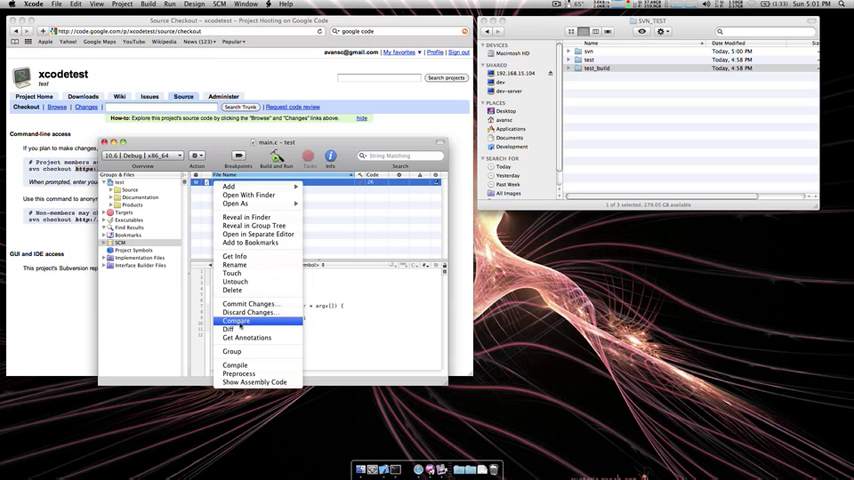
pyautogui.click(236, 320)
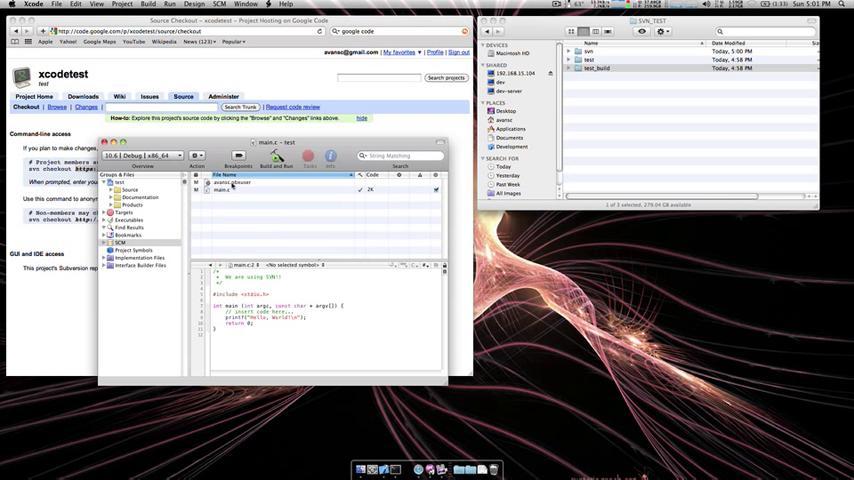
# Step: Commit the modified main.c with the message 'Changed main cpp'
pyautogui.click(234, 190)
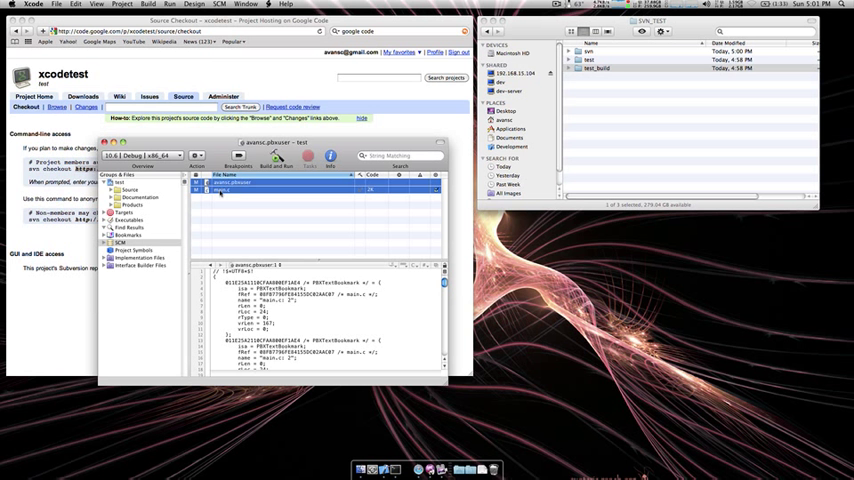
pyautogui.rightClick(222, 190)
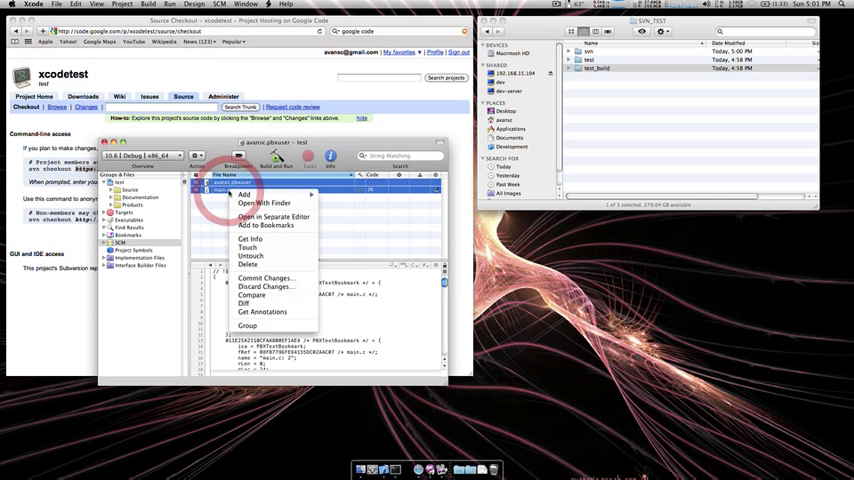
pyautogui.moveTo(264, 278)
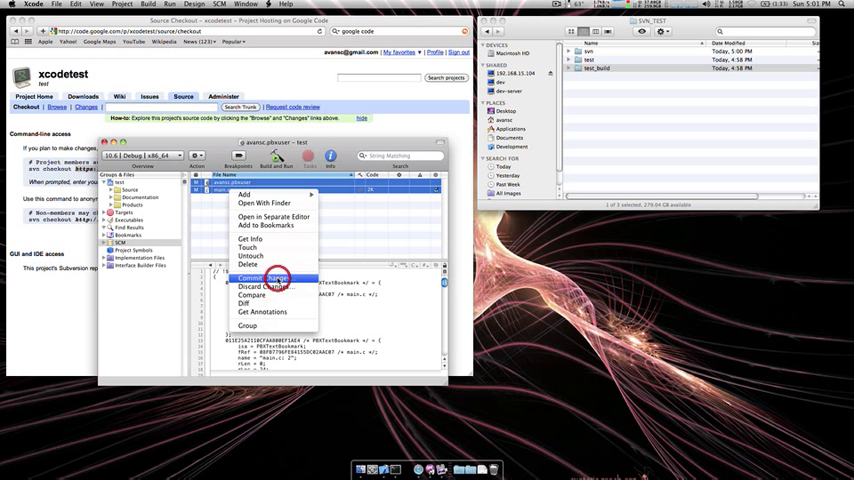
pyautogui.click(256, 276)
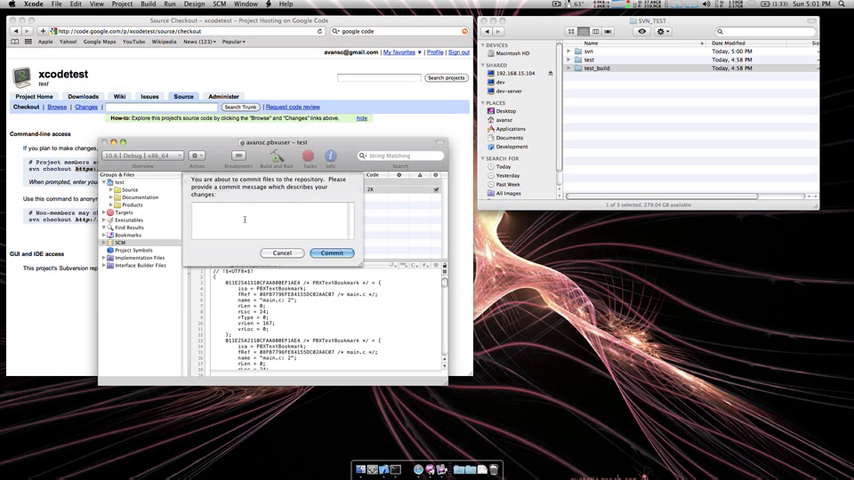
pyautogui.write('Ch')
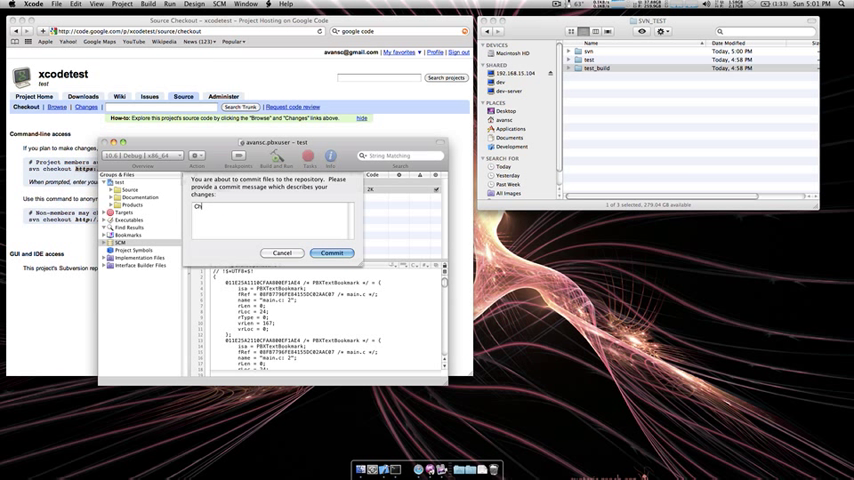
pyautogui.write('Changed m')
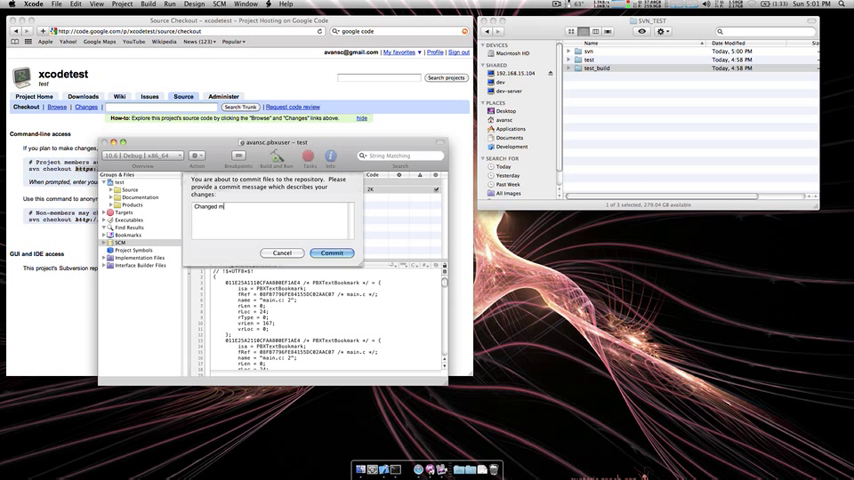
pyautogui.write('ain cpp')
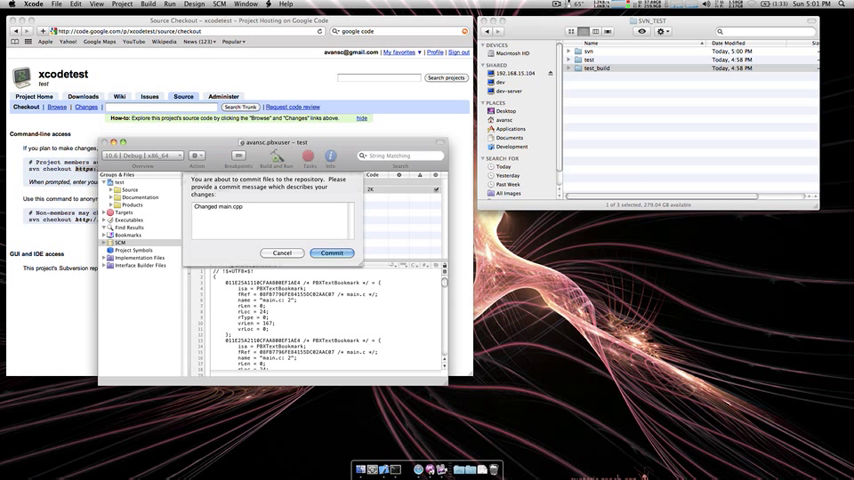
pyautogui.click(332, 252)
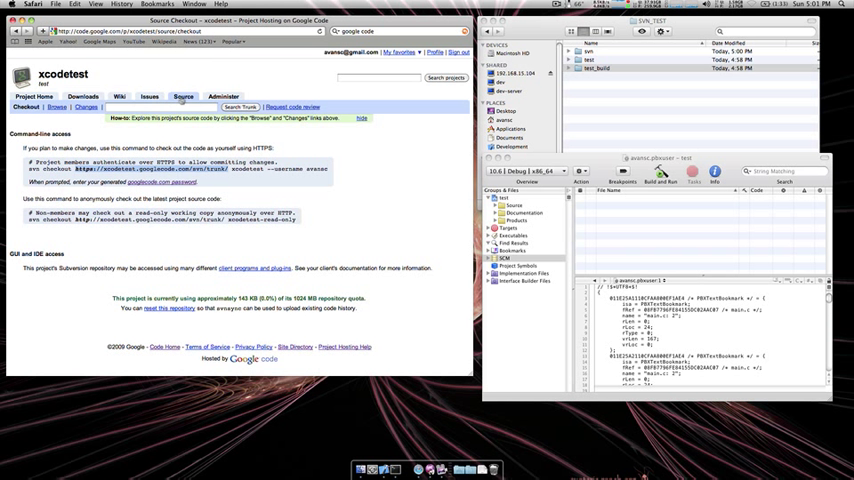
# Step: Browse the Google Code source to trunk/test and view the committed main.c
pyautogui.click(56, 108)
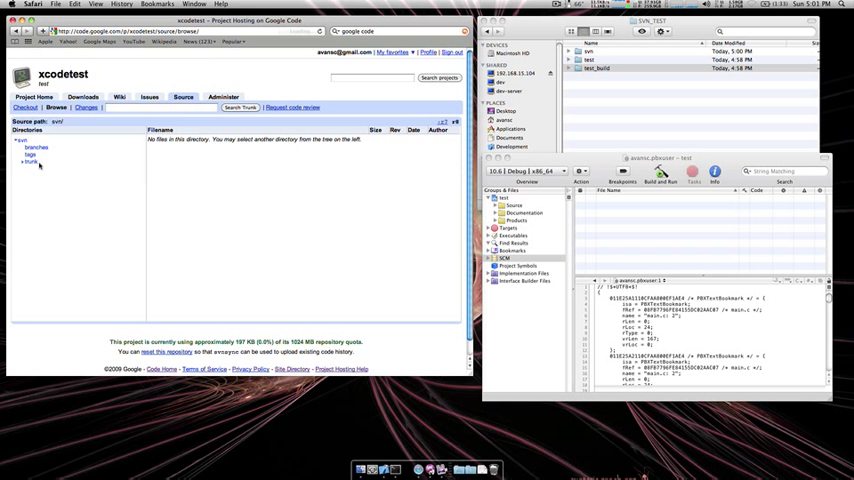
pyautogui.click(32, 160)
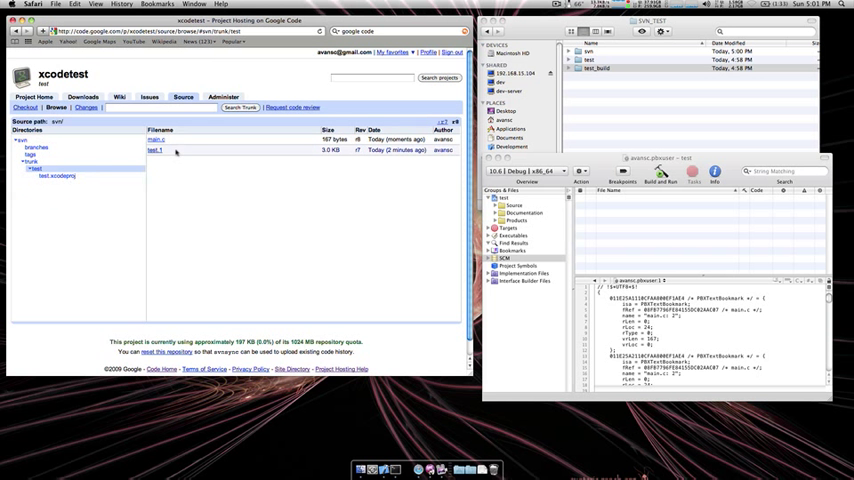
pyautogui.click(156, 140)
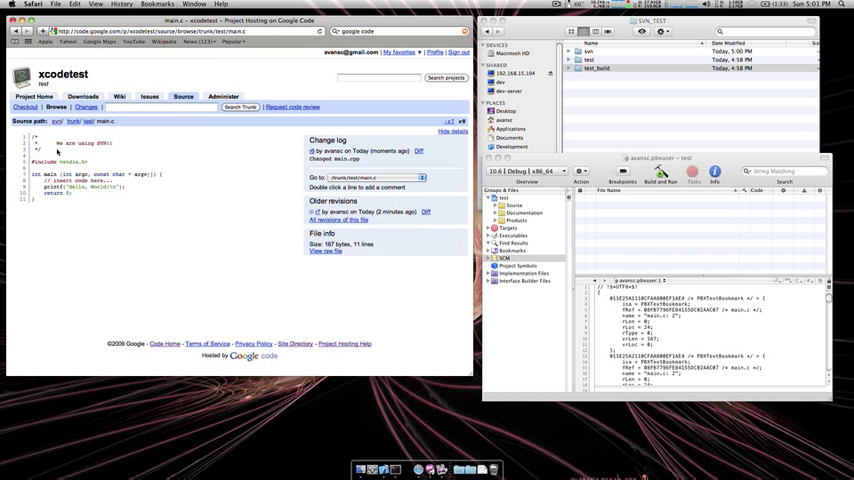